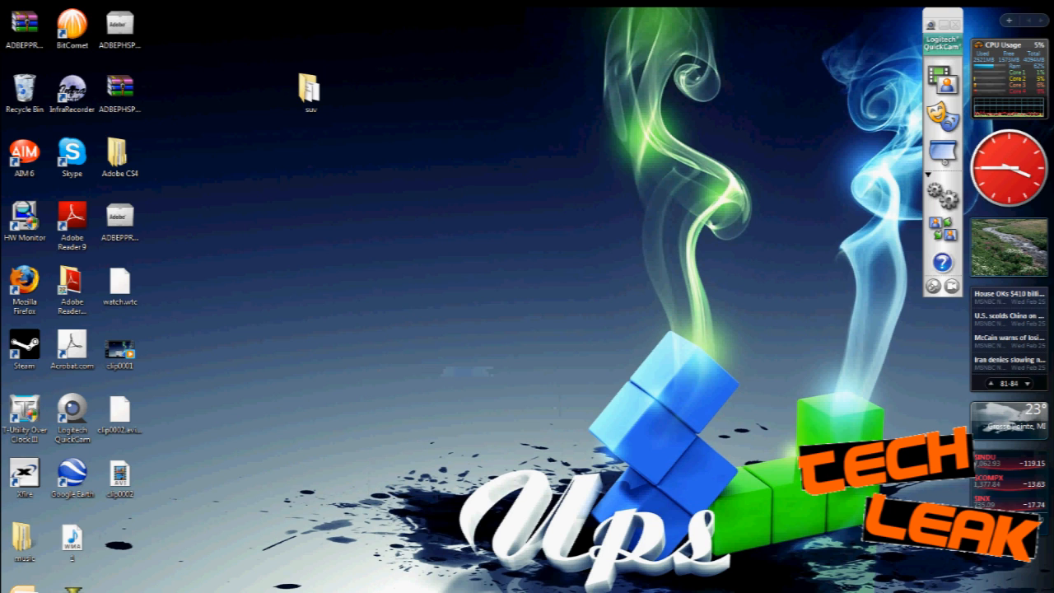
Step: Launch Mozilla Firefox from the Windows Vista Start menu
left_click(12, 589)
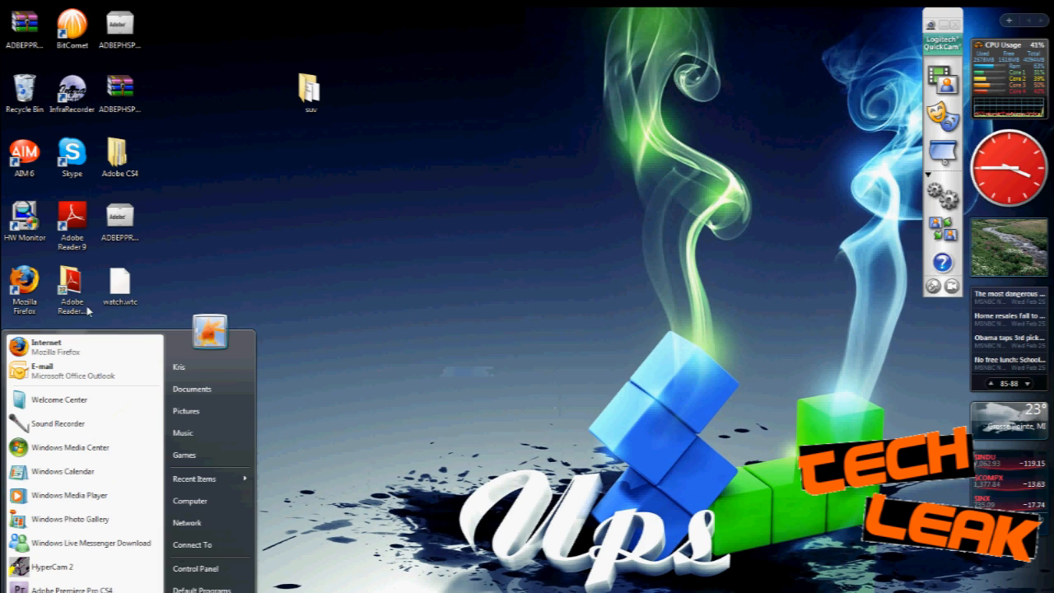
left_click(48, 347)
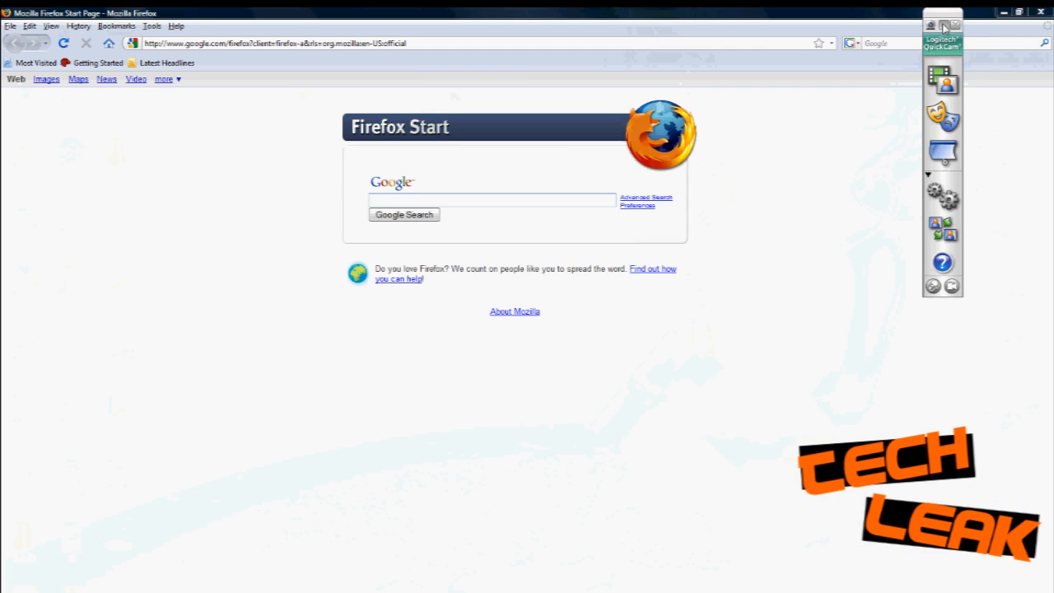
left_click(275, 43)
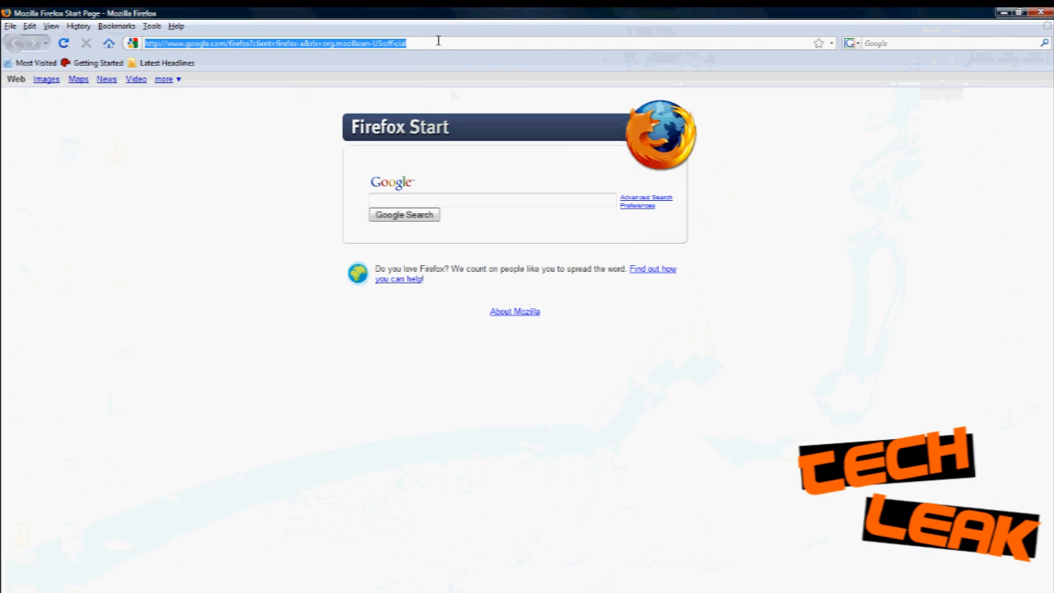
type("www.st")
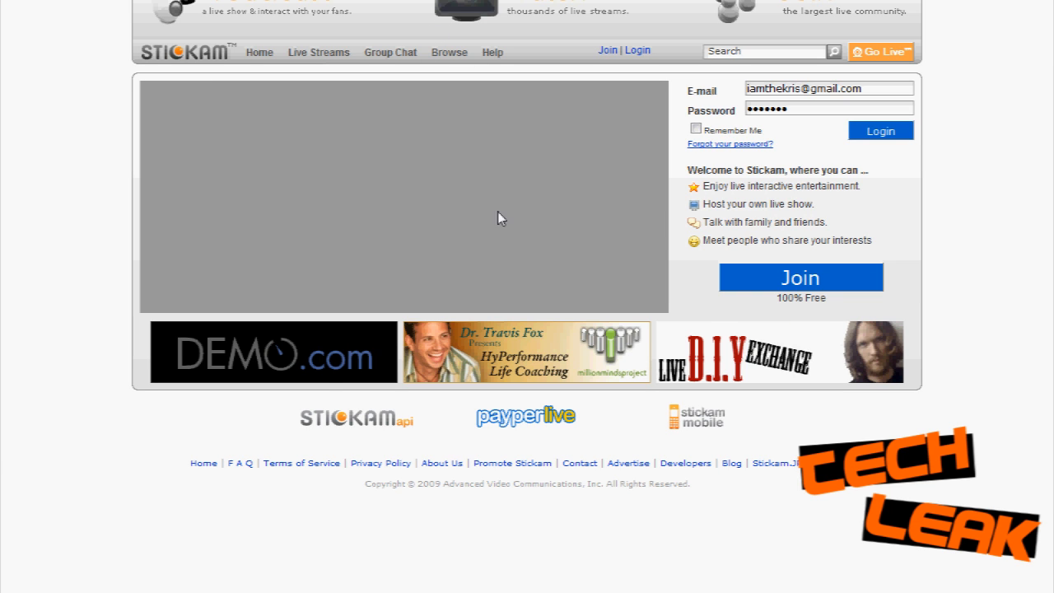
Step: Sign in to Stickam with Remember Me ticked
left_click(696, 128)
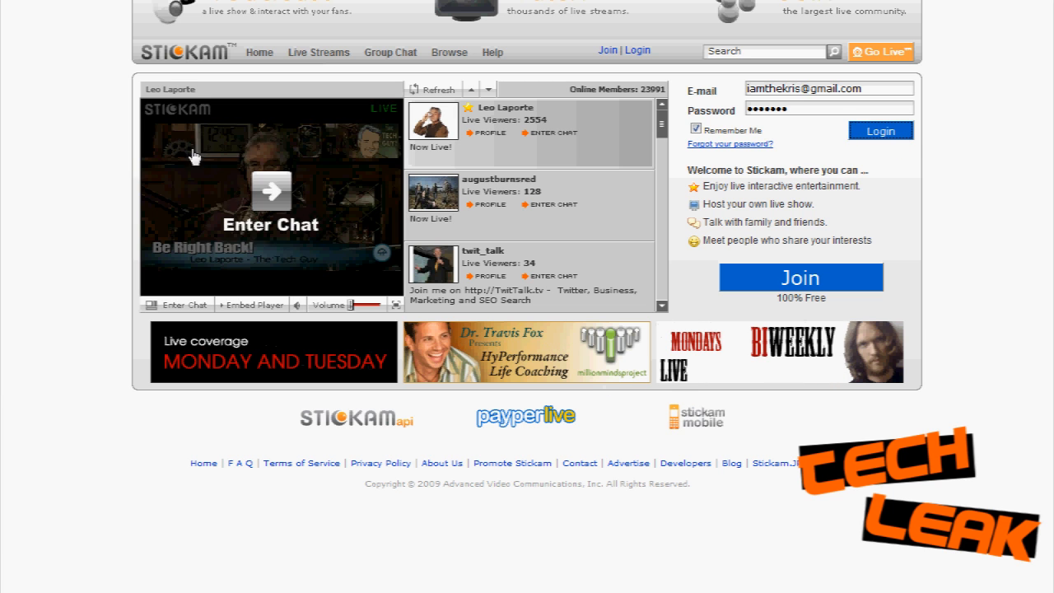
left_click(880, 130)
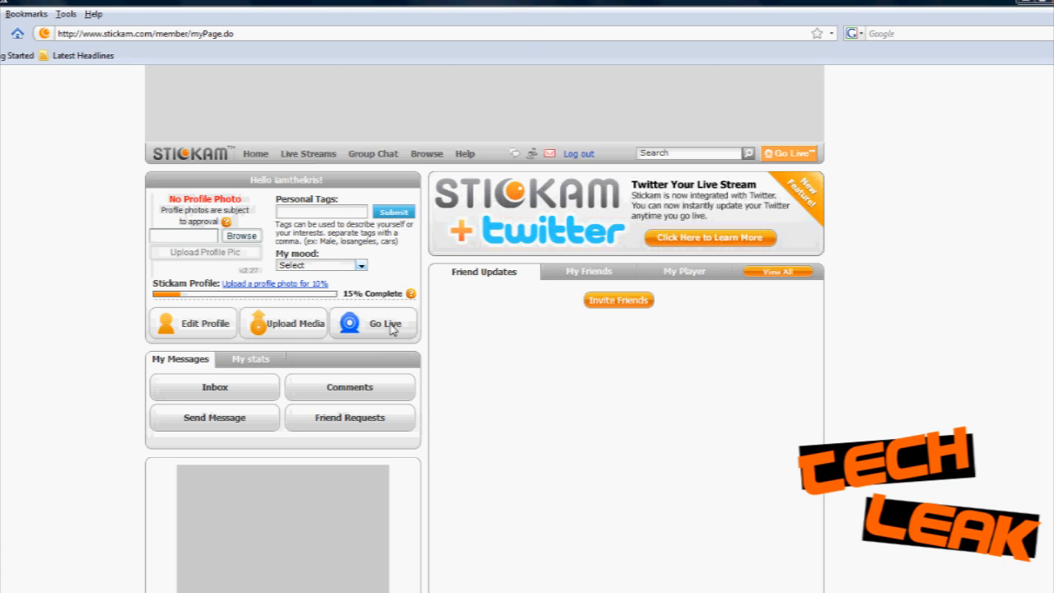
Step: Start a live broadcast from the member page's Go Live button
left_click(386, 323)
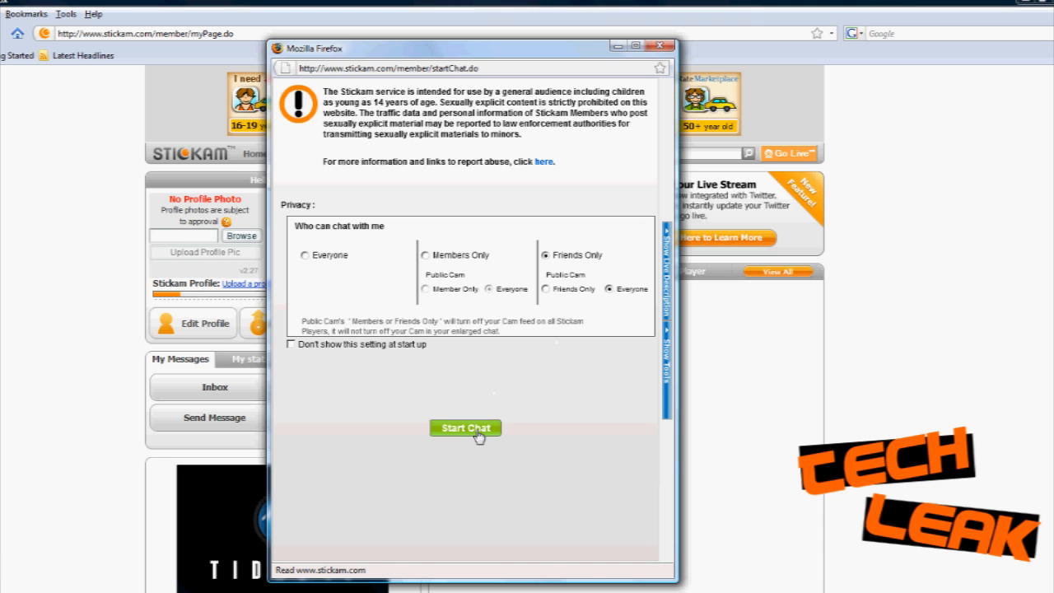
Step: Start the chat room and allow Flash Player camera and microphone access
left_click(466, 427)
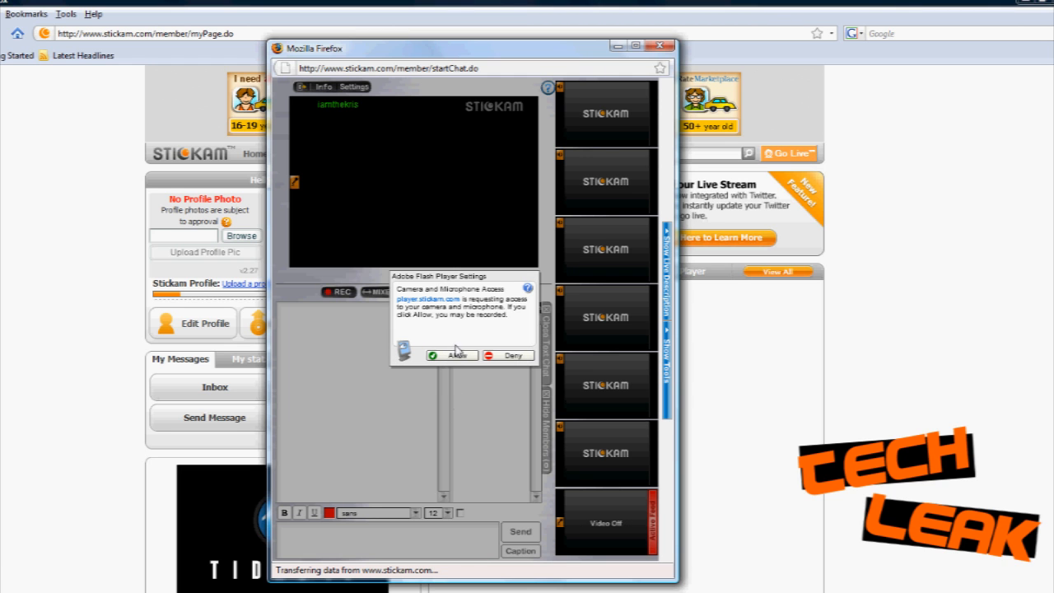
left_click(452, 355)
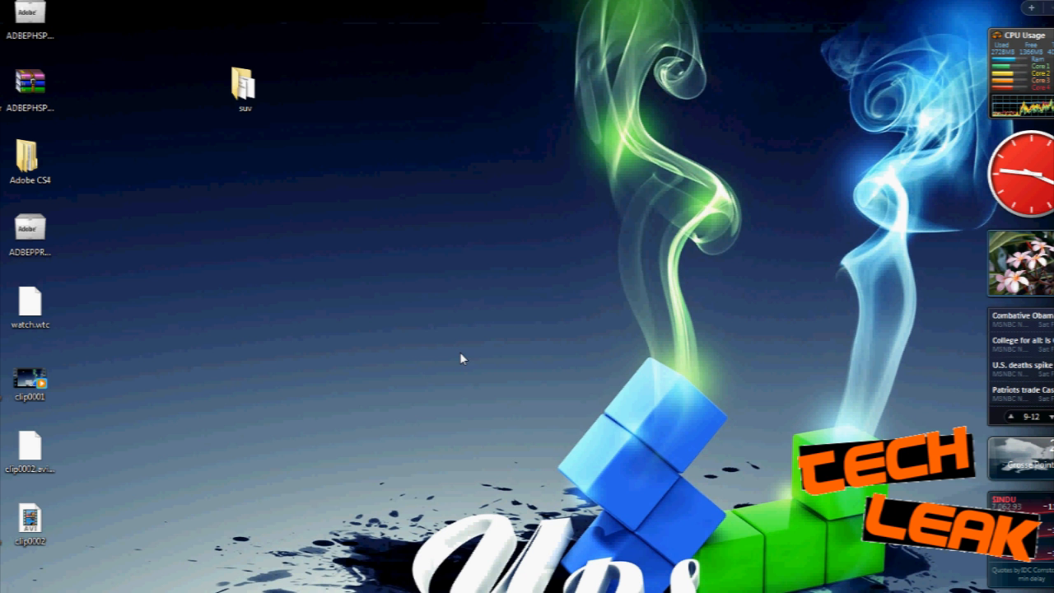
mouse_move(432, 430)
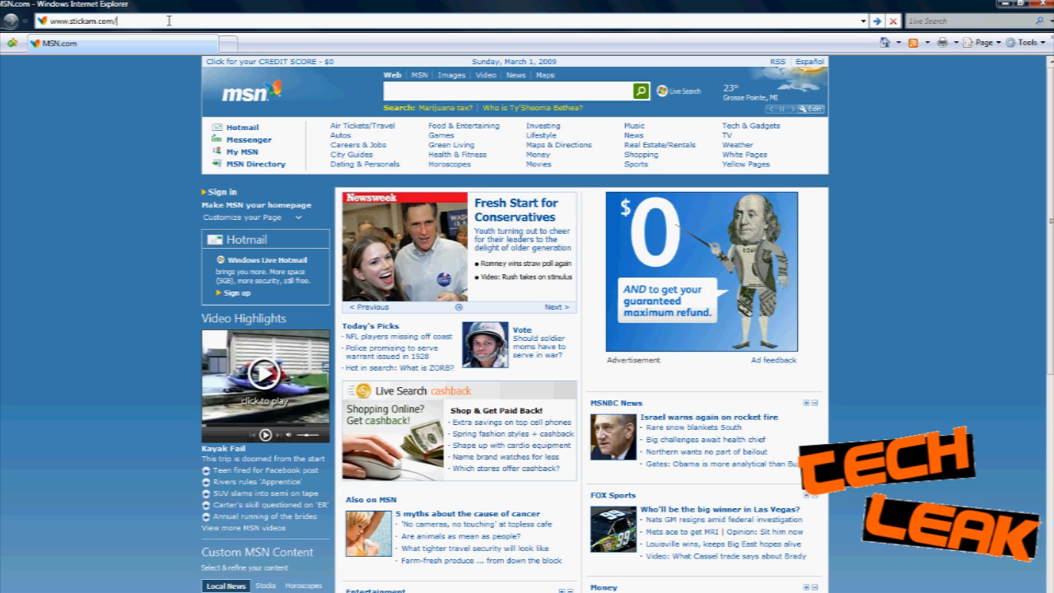
type("iamthek")
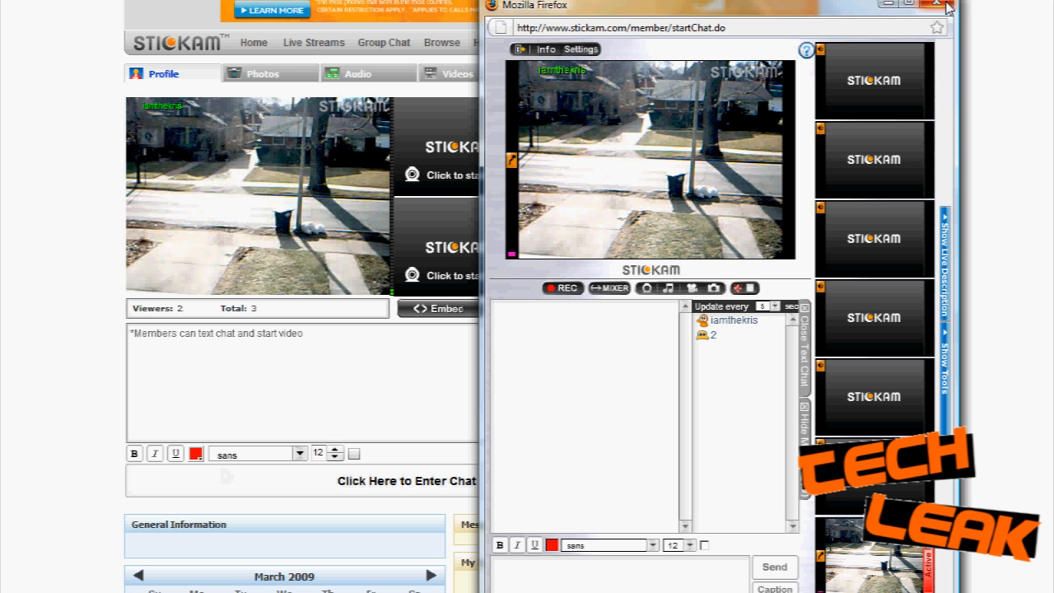
Step: Close the Stickam broadcast popup window after viewing the driveway stream
left_click(916, 5)
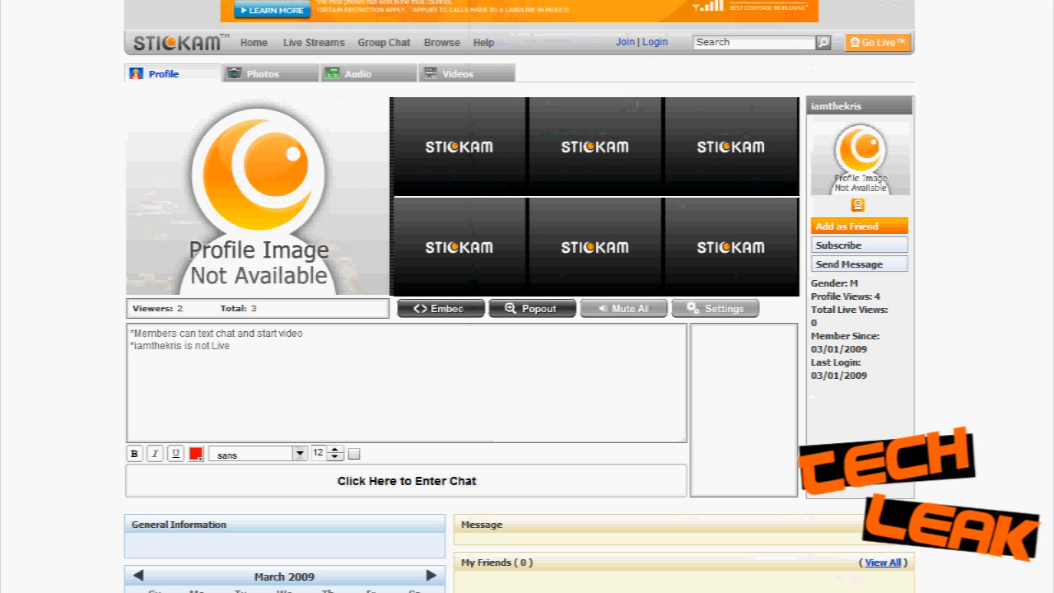